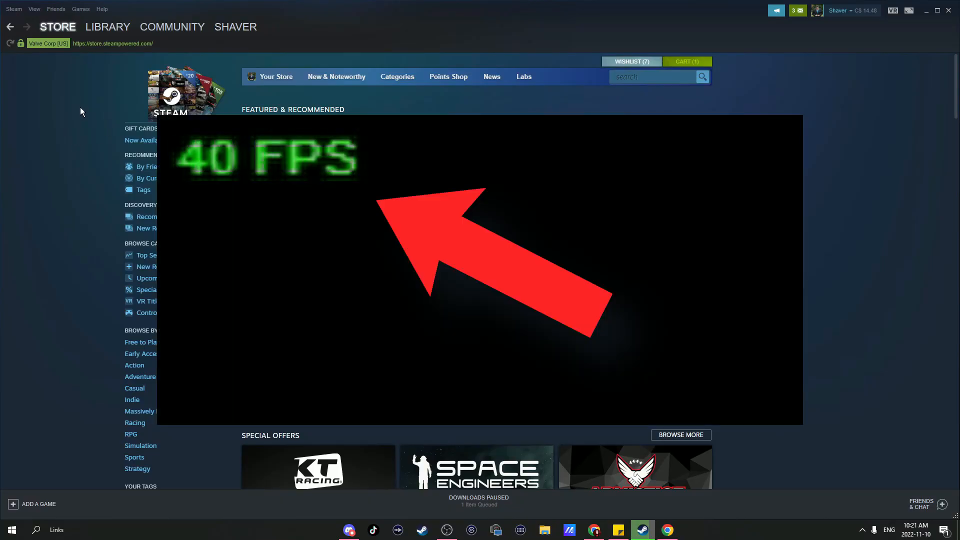
- Set the in-game FPS counter to Top-left in the In-Game settings and confirm with OK
left_click(14, 8)
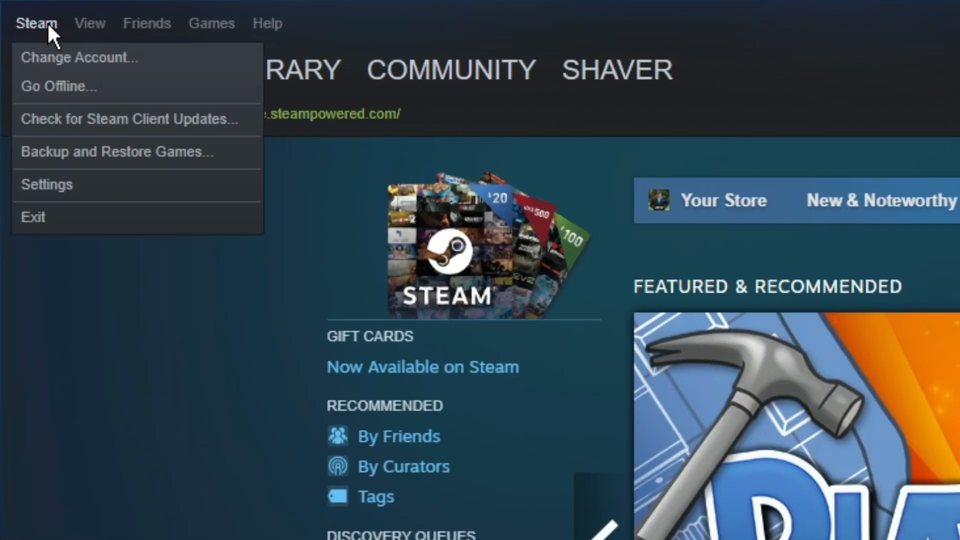
mouse_move(48, 198)
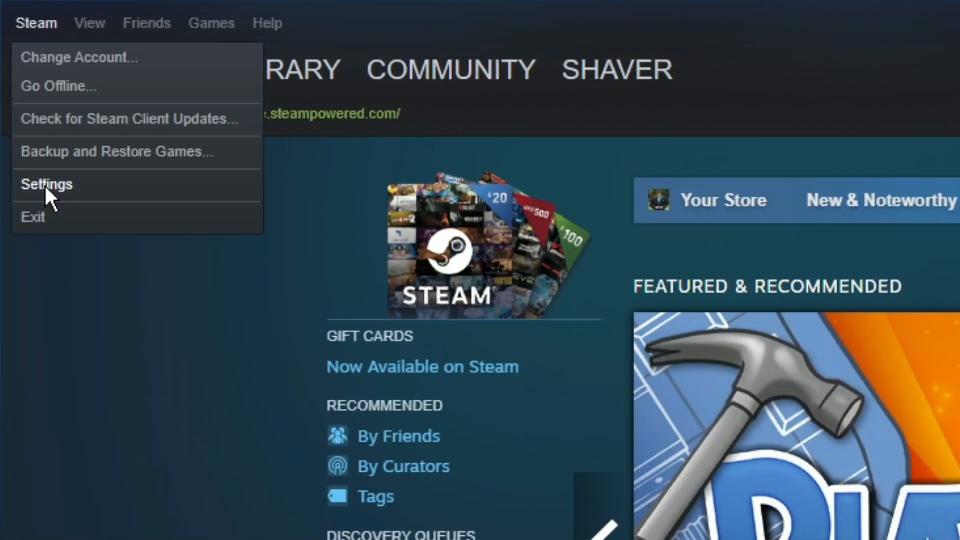
left_click(46, 184)
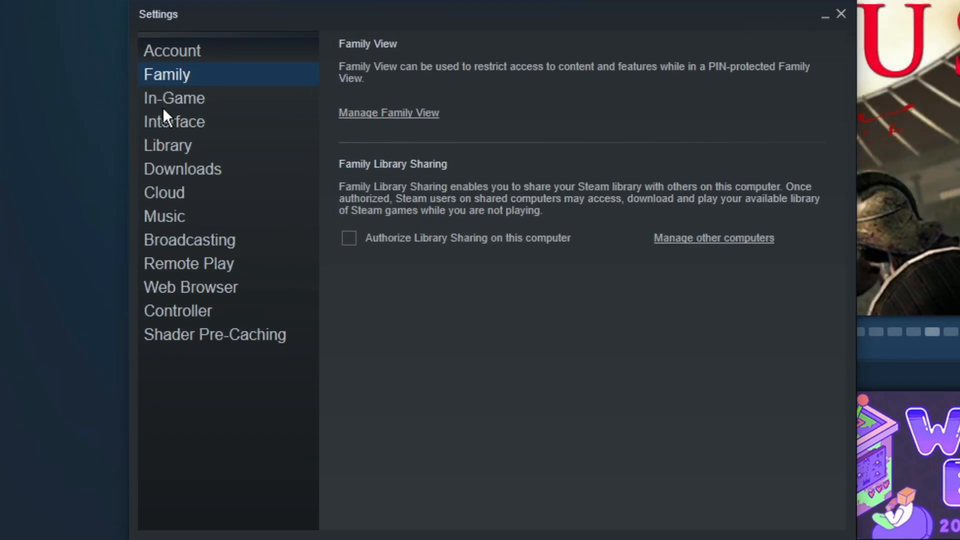
left_click(174, 98)
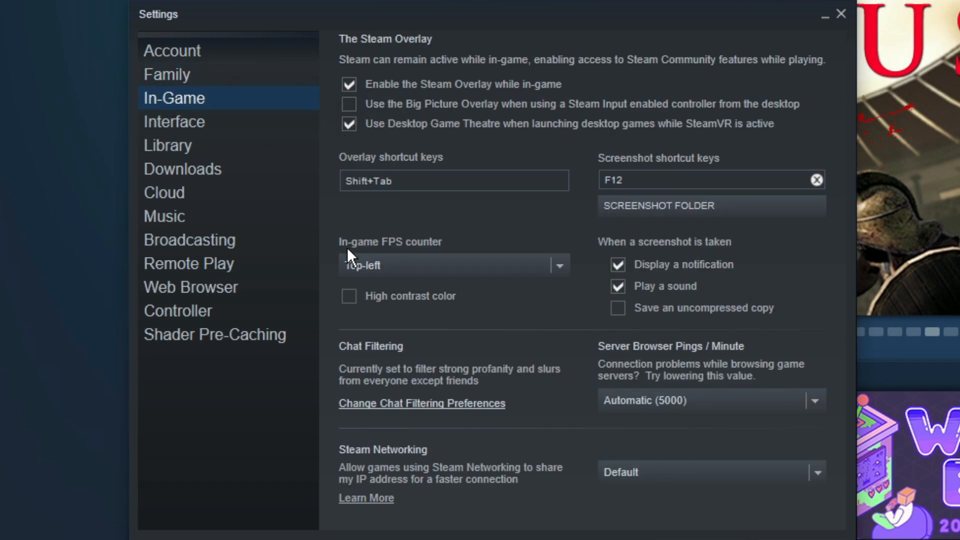
mouse_move(422, 271)
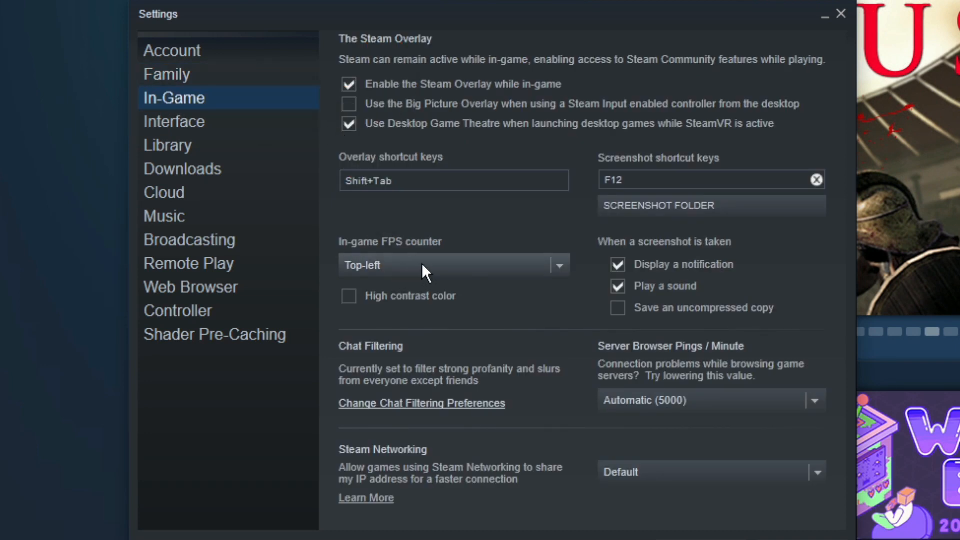
left_click(453, 266)
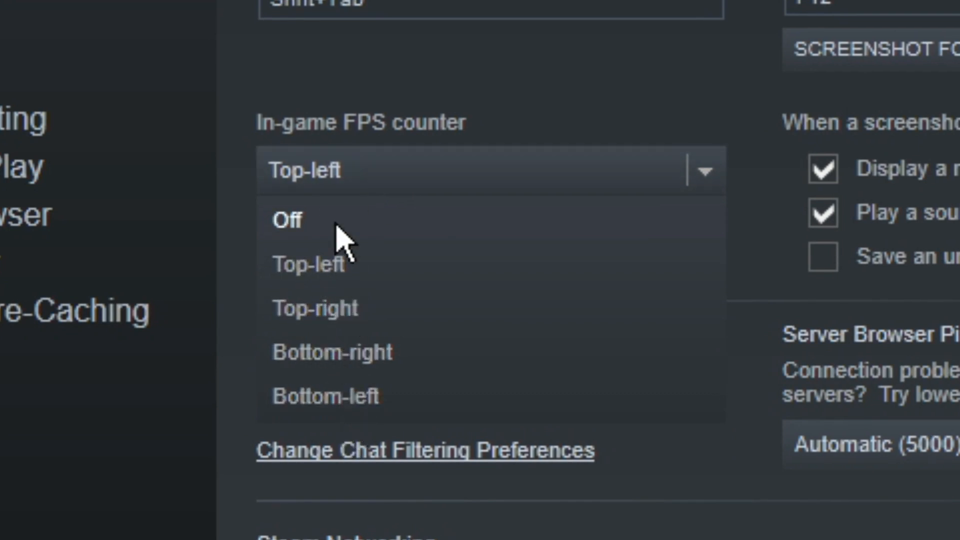
mouse_move(322, 279)
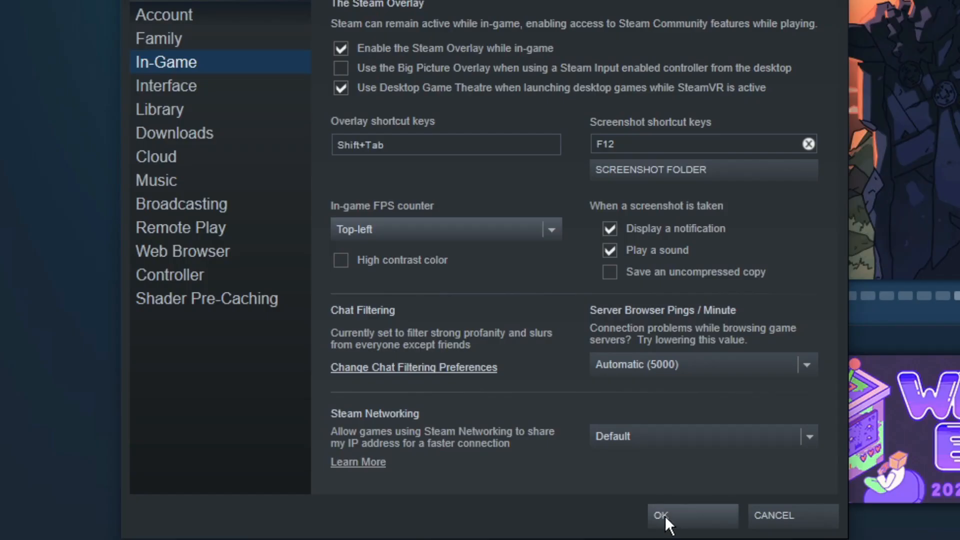
left_click(669, 516)
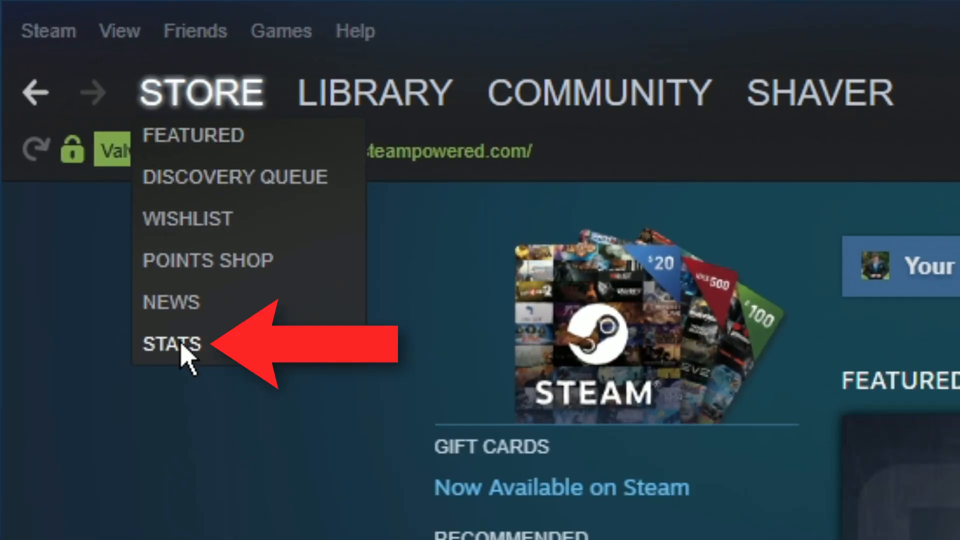
- Browse the store Stats charts, the 100 Most Played list and the Top Sellers chart with prices
left_click(172, 344)
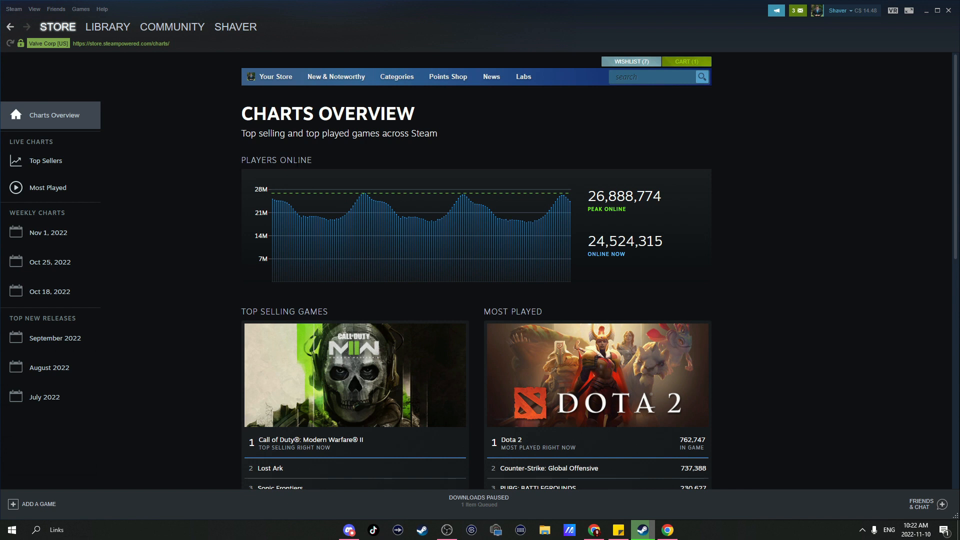
scroll("down", 3)
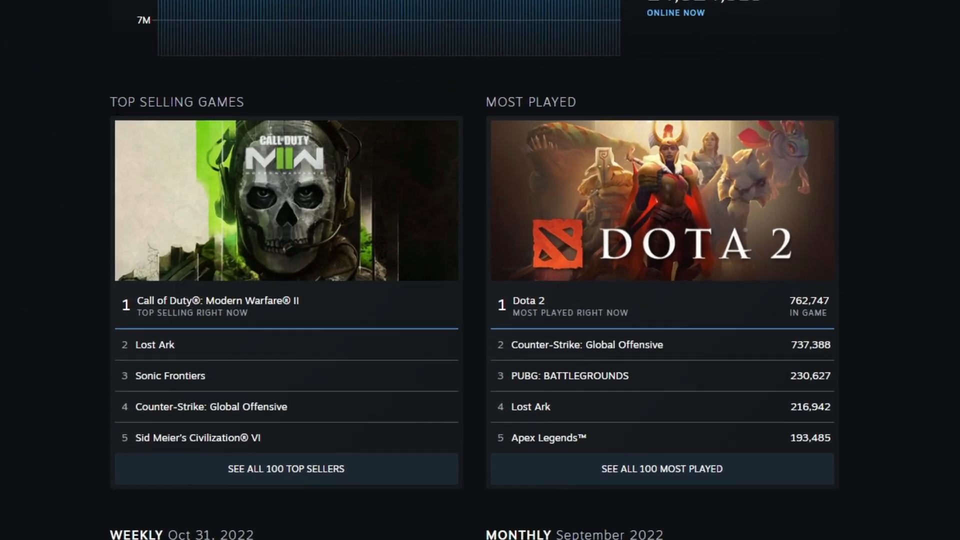
scroll("down", 3)
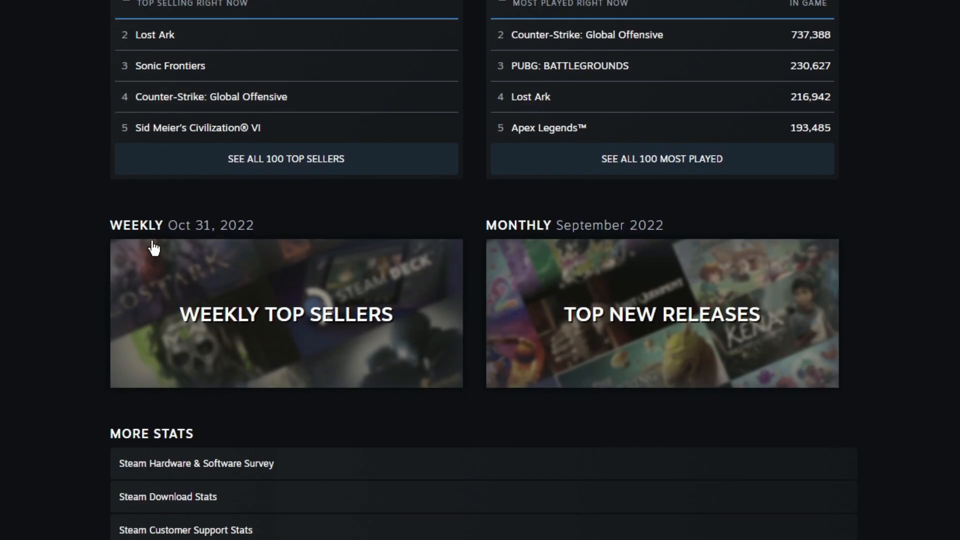
mouse_move(692, 370)
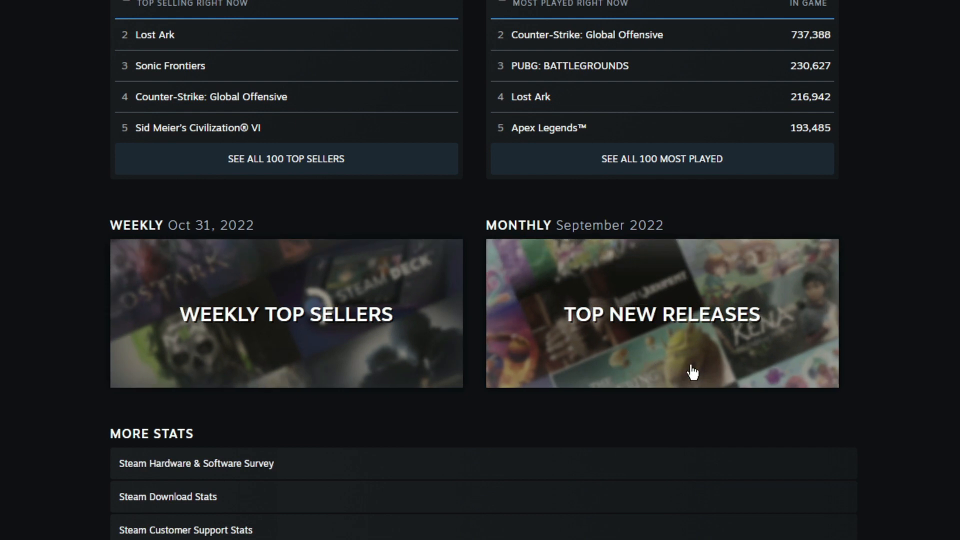
scroll("up", 3)
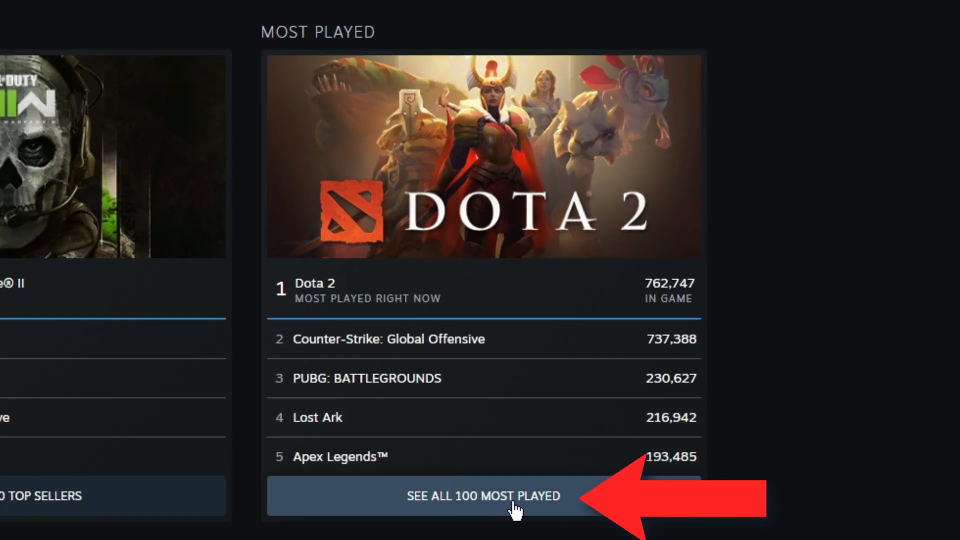
left_click(484, 496)
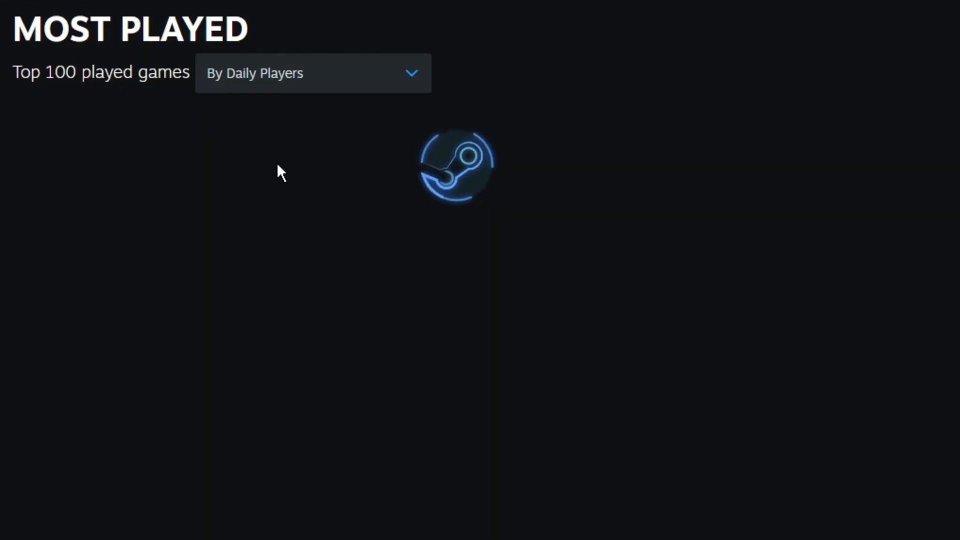
left_click(45, 160)
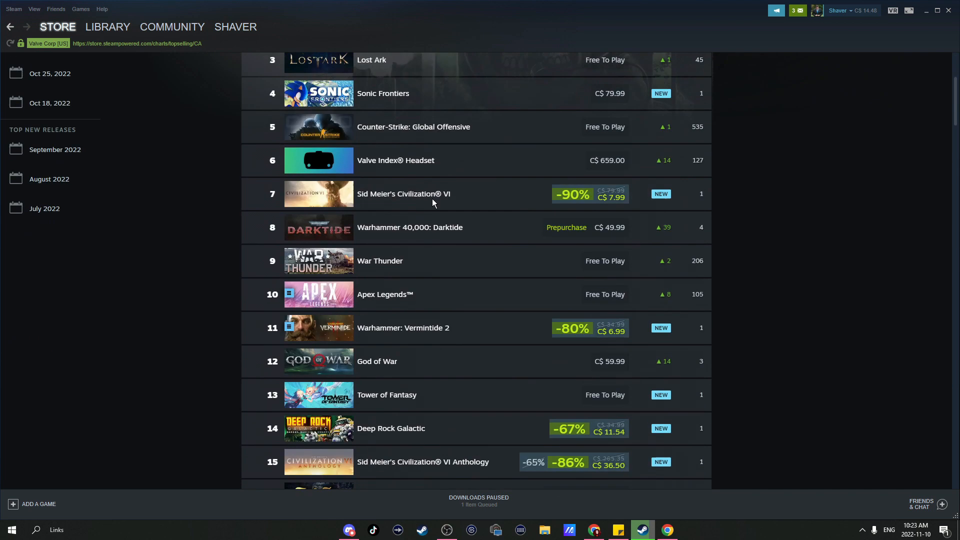
scroll("down", 3)
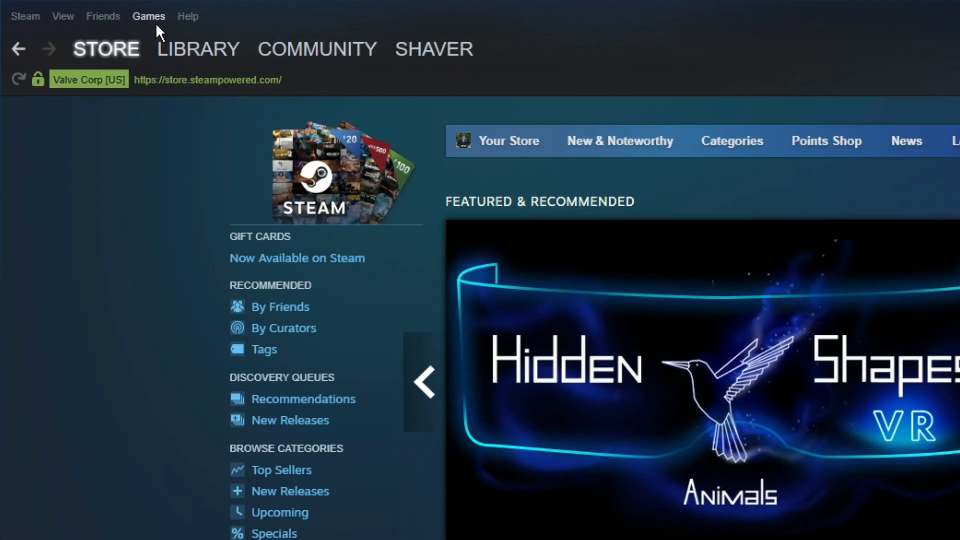
- Add OBS Studio to the library via Add a Non-Steam Game
left_click(149, 16)
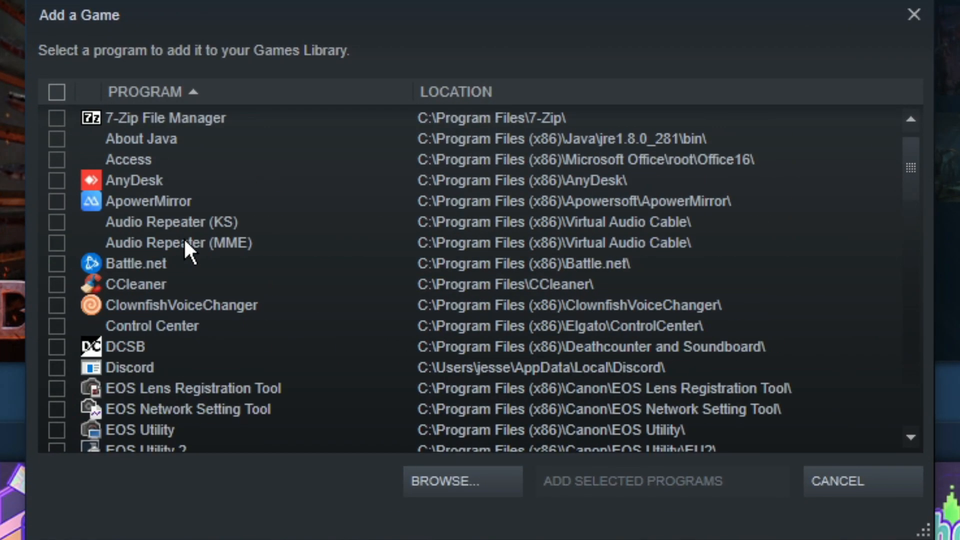
scroll("down", 3)
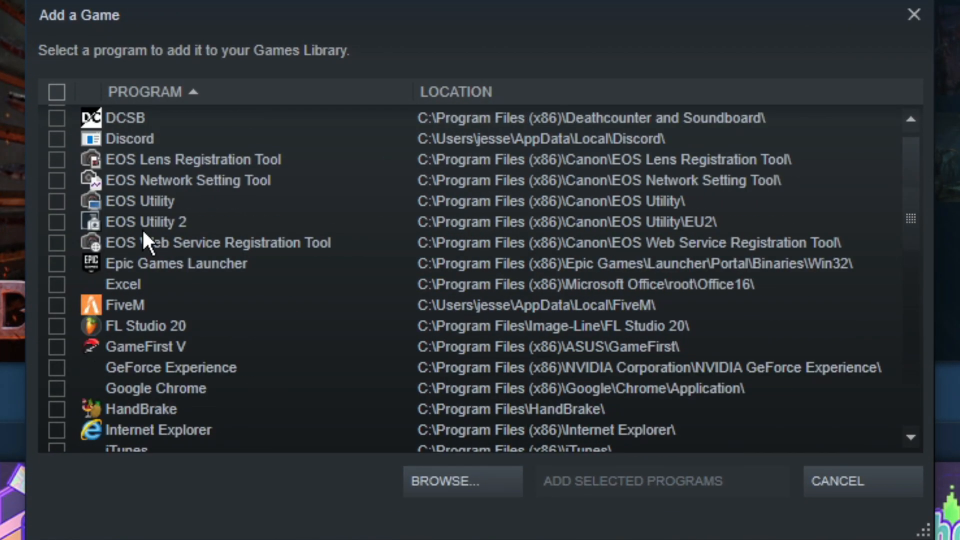
scroll("down", 3)
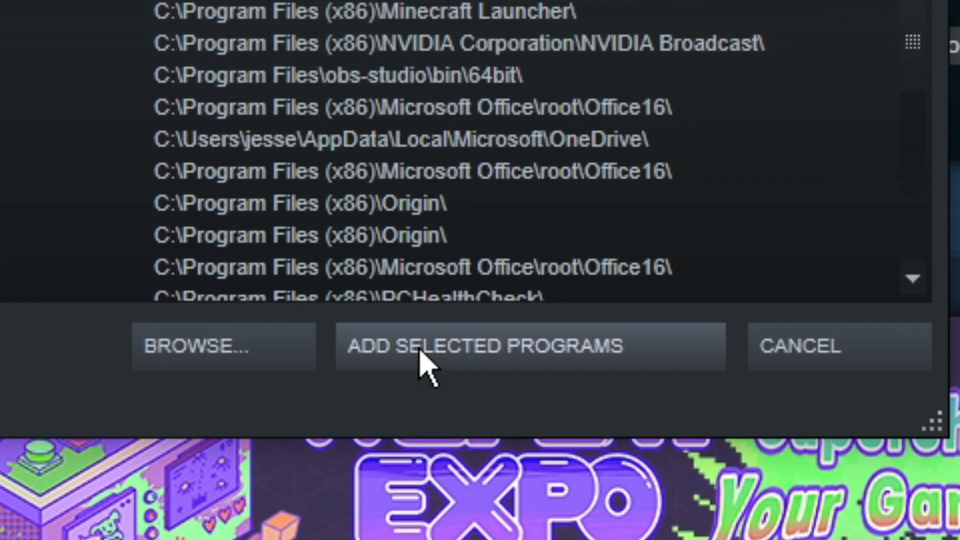
left_click(485, 346)
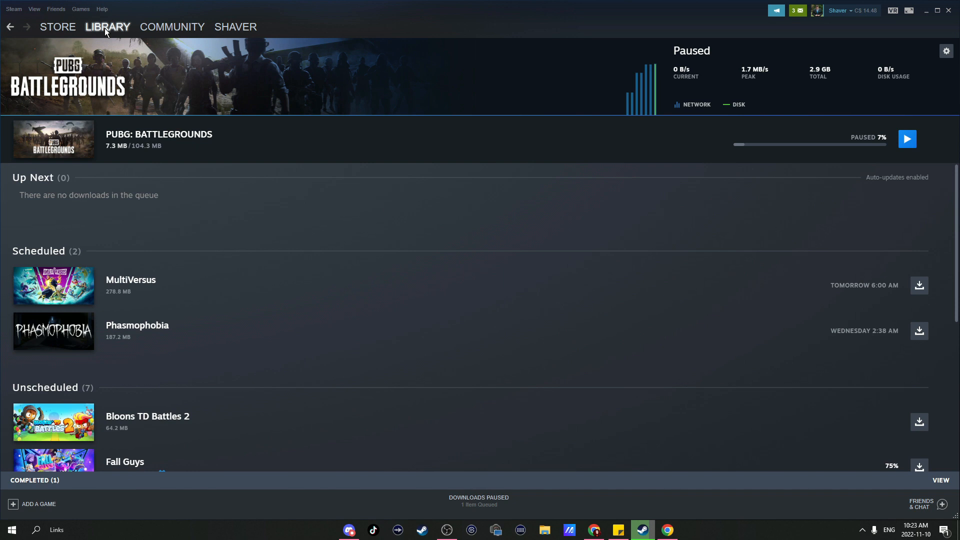
- View OBS Studio (64bit) in the Library and show the collections overview
left_click(106, 26)
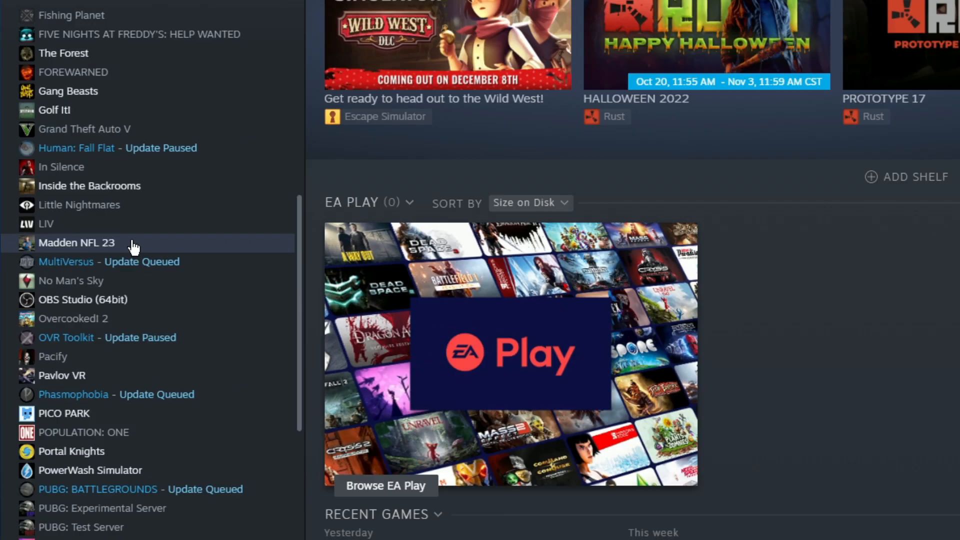
left_click(82, 300)
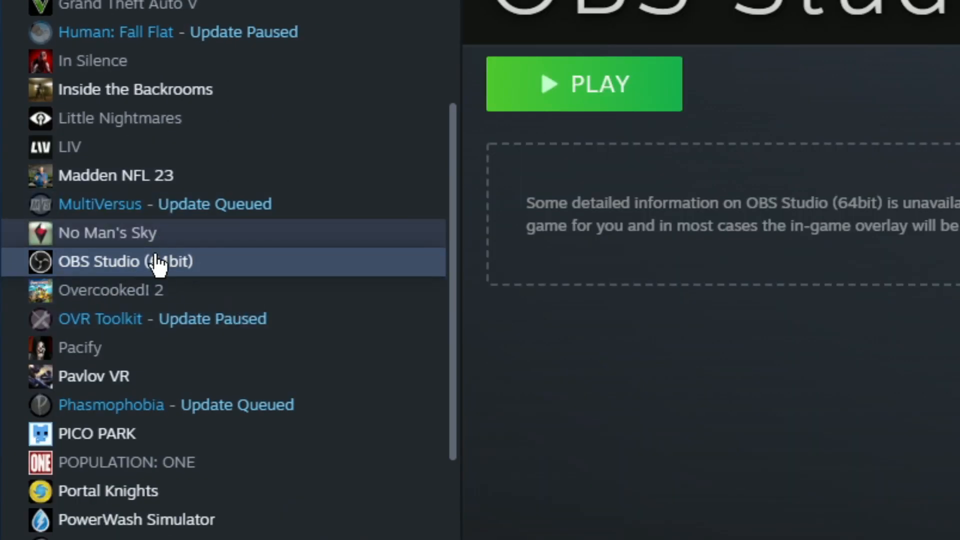
mouse_move(192, 297)
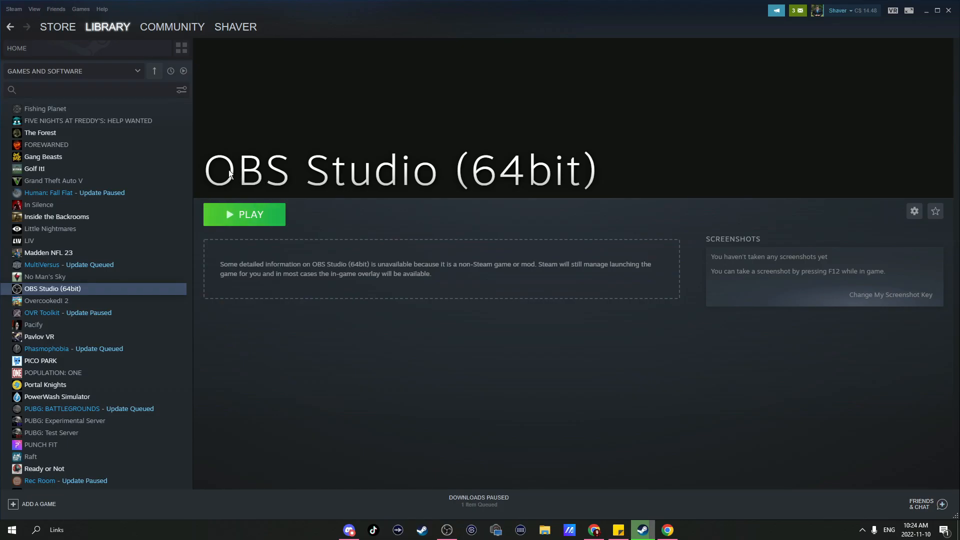
mouse_move(344, 221)
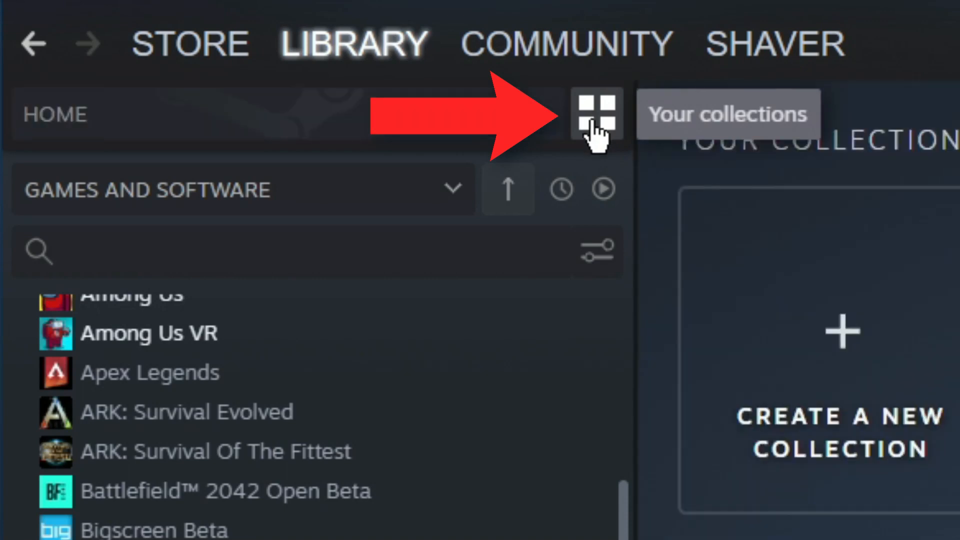
left_click(594, 111)
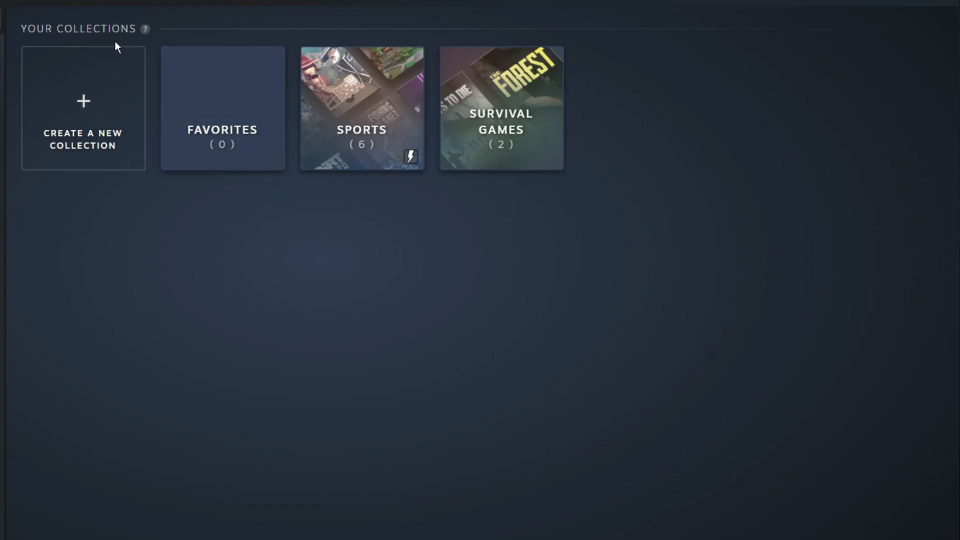
- Create a dynamic collection named EXAMPLE filtered to the Sports genre
left_click(83, 108)
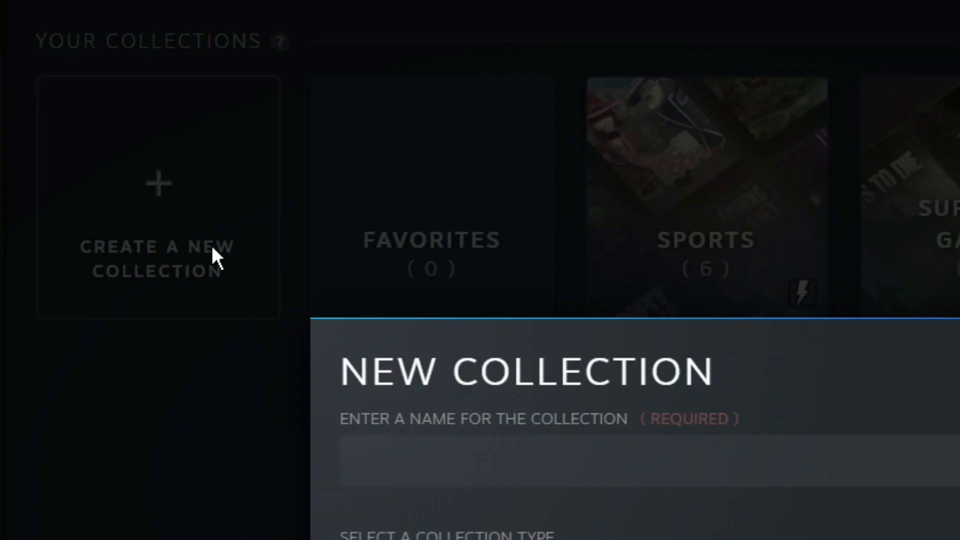
type("EXAMP")
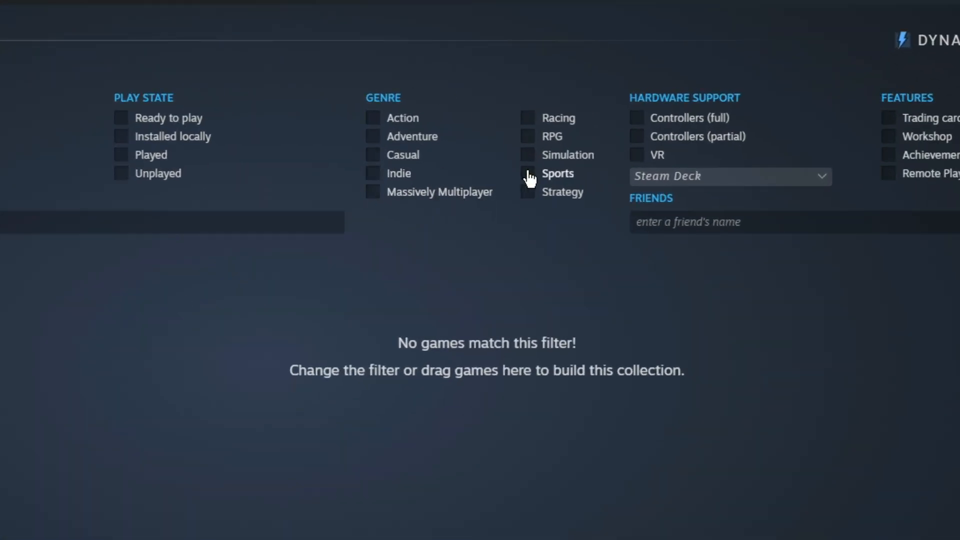
left_click(528, 174)
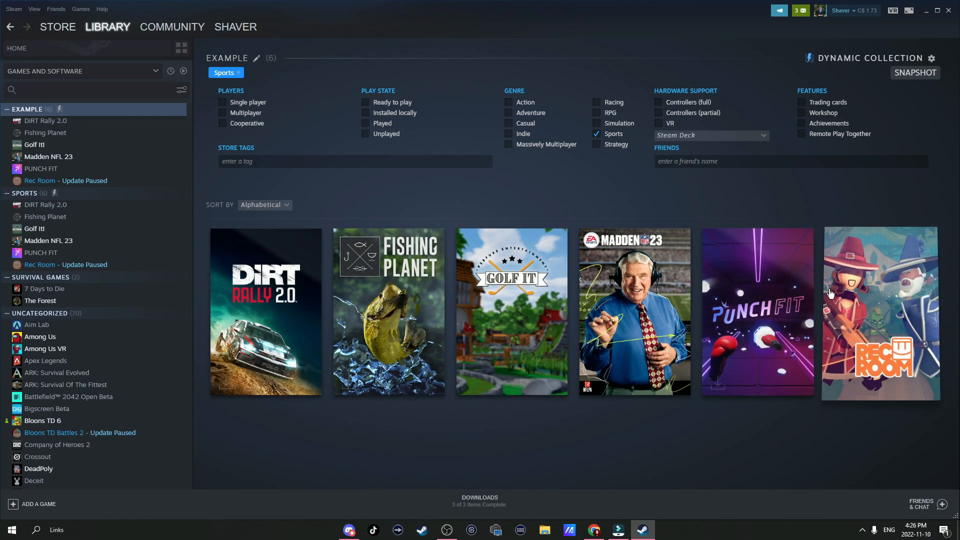
- Filter the collection by the friend matching 'davi' so it lists 36 shared games
left_click(596, 134)
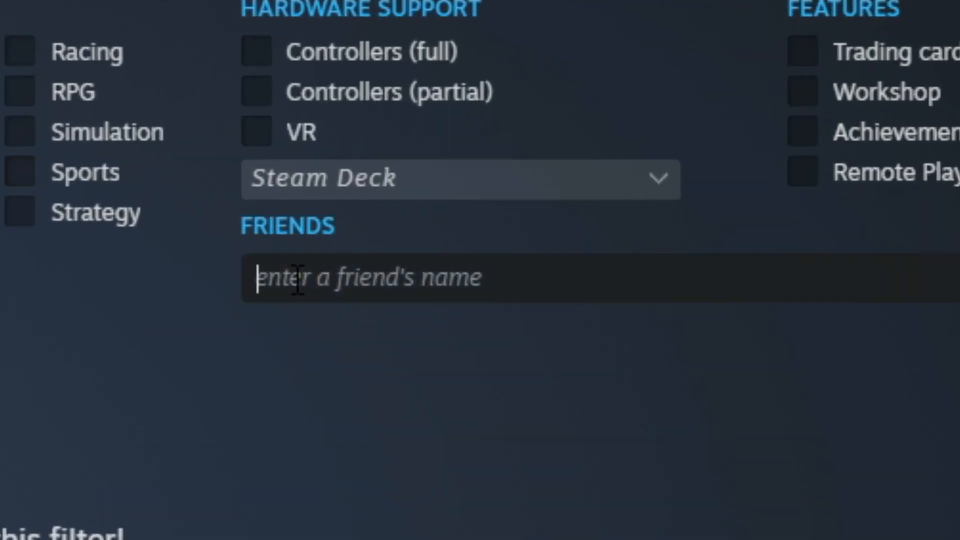
type("davi")
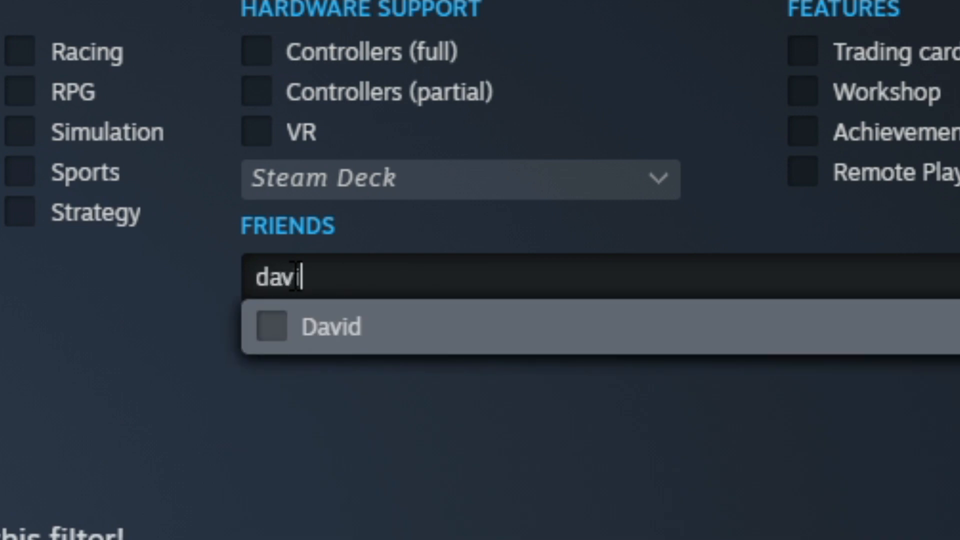
left_click(273, 326)
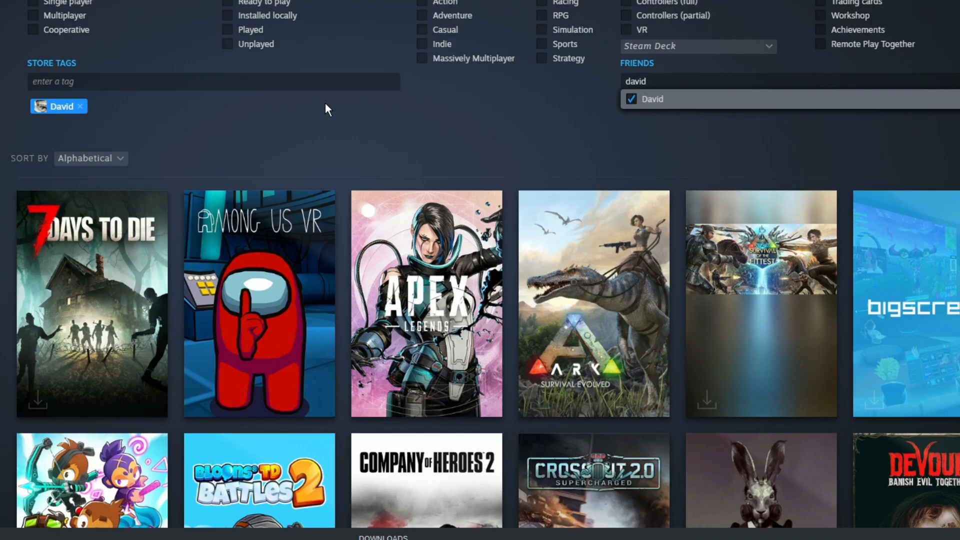
mouse_move(572, 190)
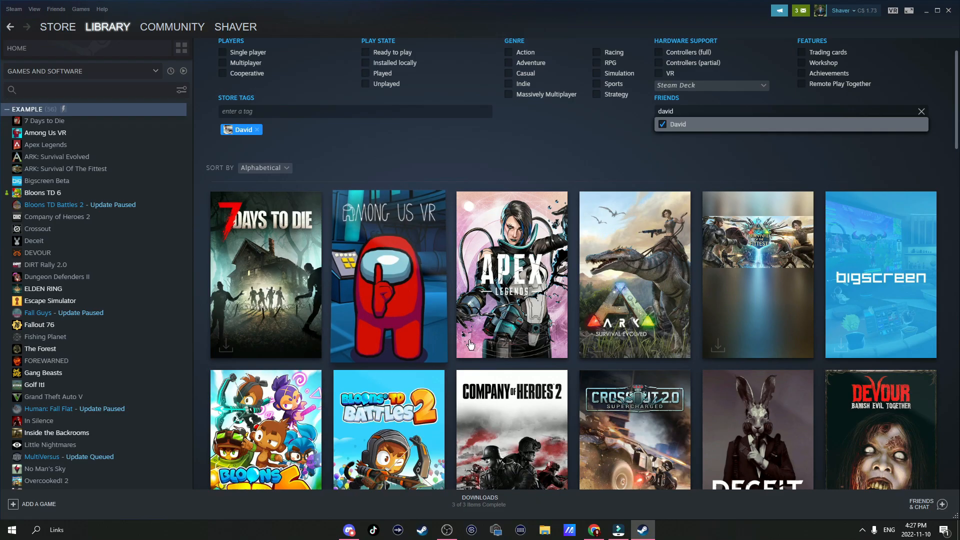
mouse_move(550, 282)
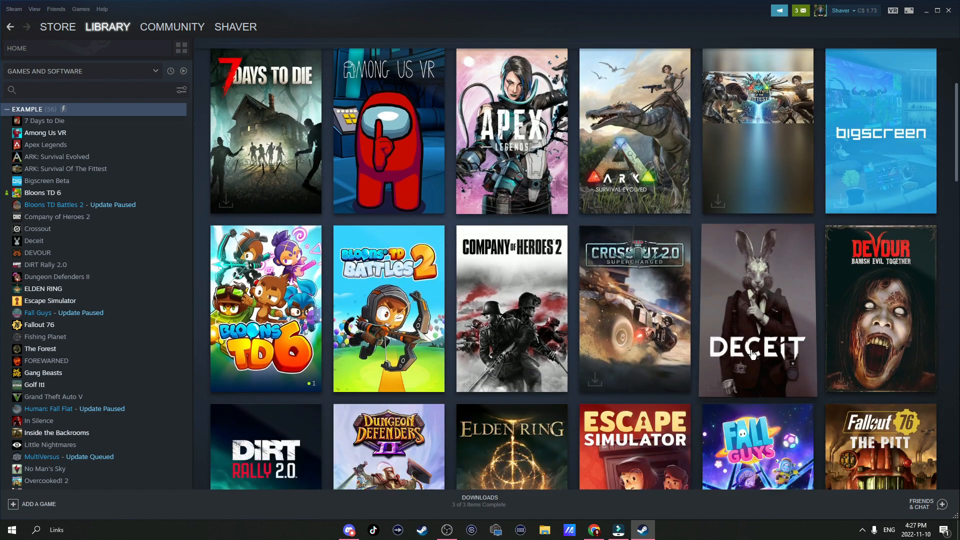
- Go to your item Inventory from the profile menu, then hover Library and Community
left_click(57, 26)
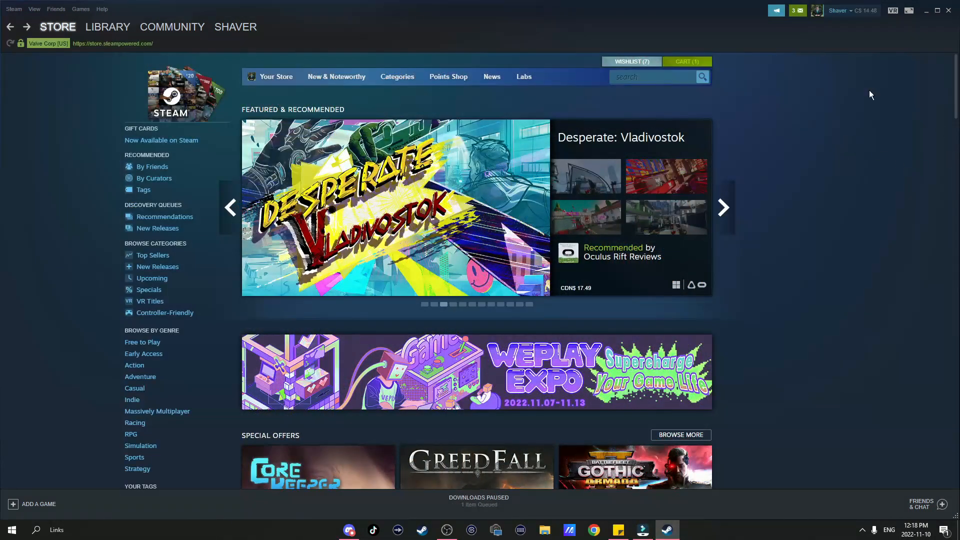
left_click(236, 26)
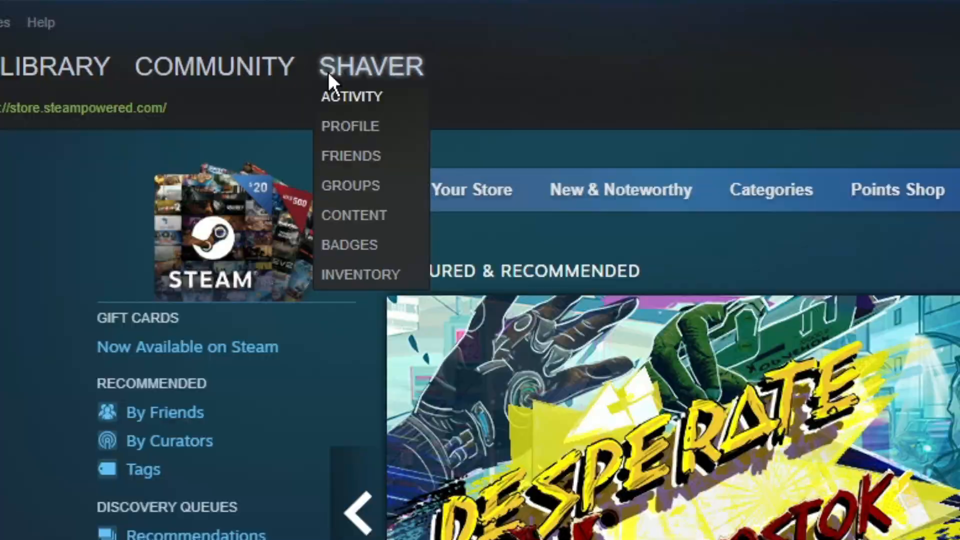
left_click(360, 274)
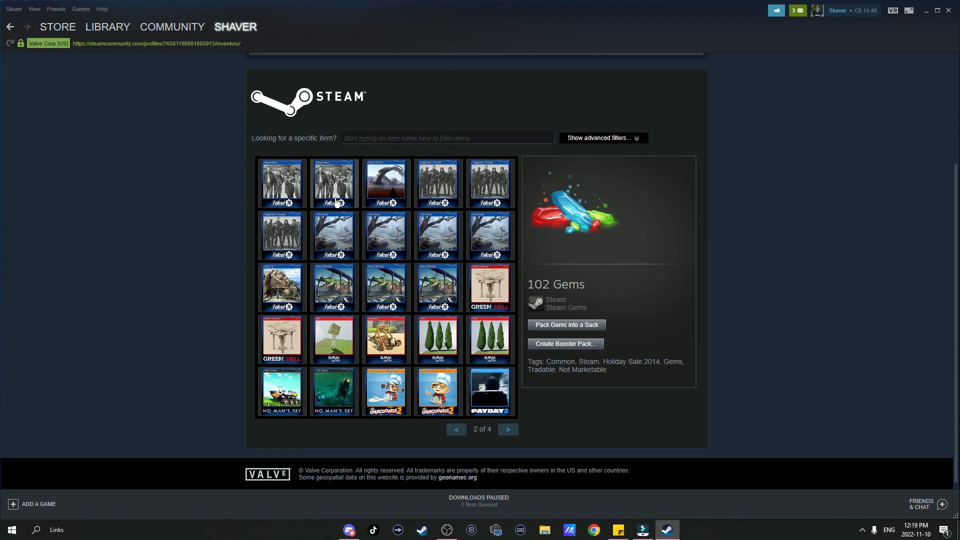
left_click(108, 26)
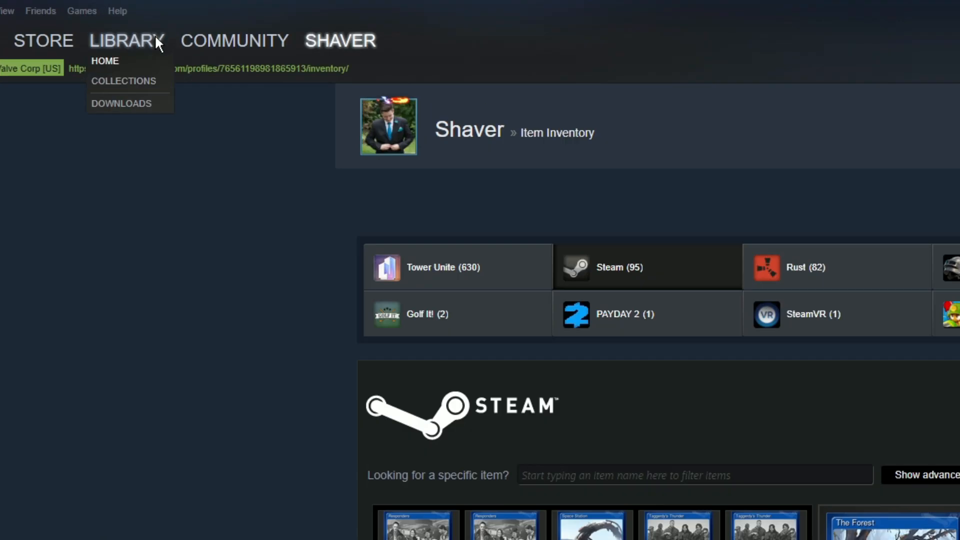
left_click(231, 40)
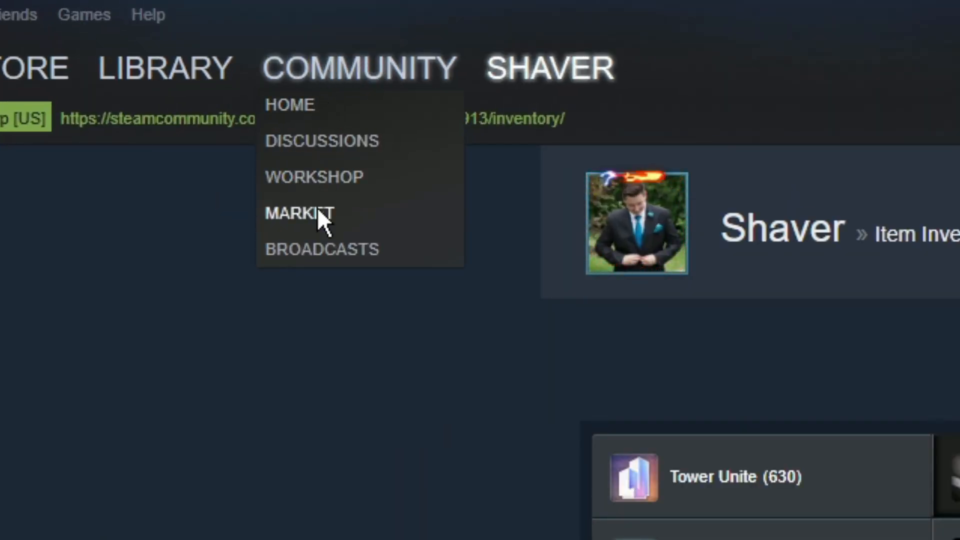
- In the Community Market, use Sell an Item and view the Rust items available to sell
left_click(299, 213)
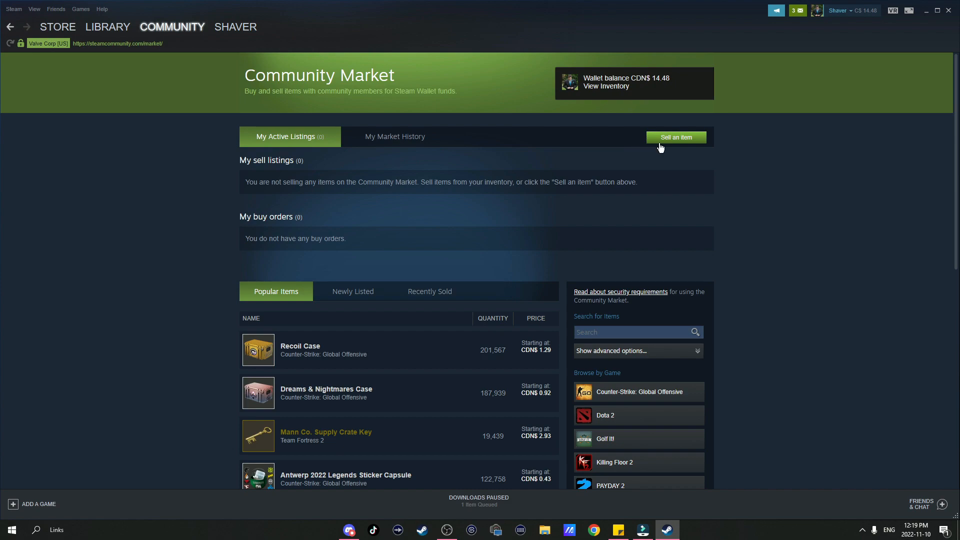
left_click(676, 137)
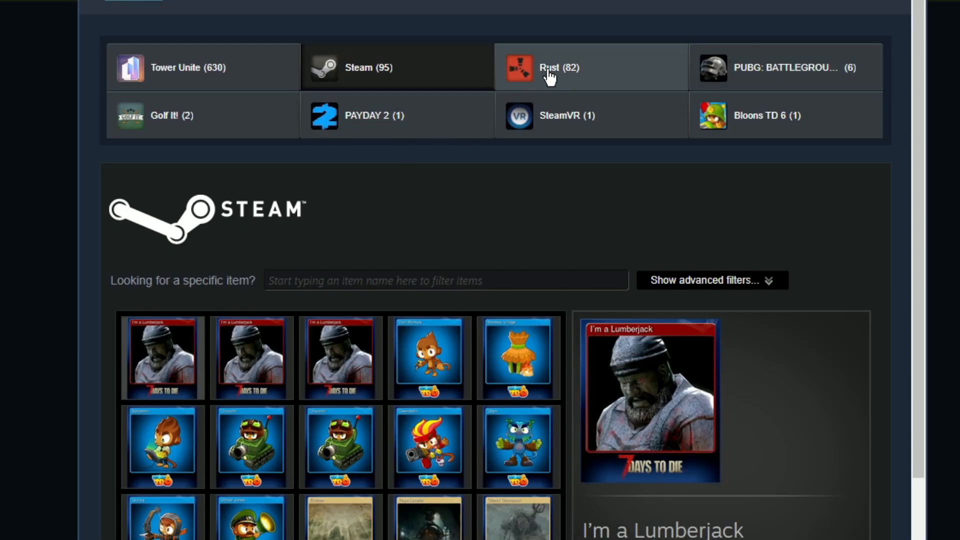
left_click(557, 68)
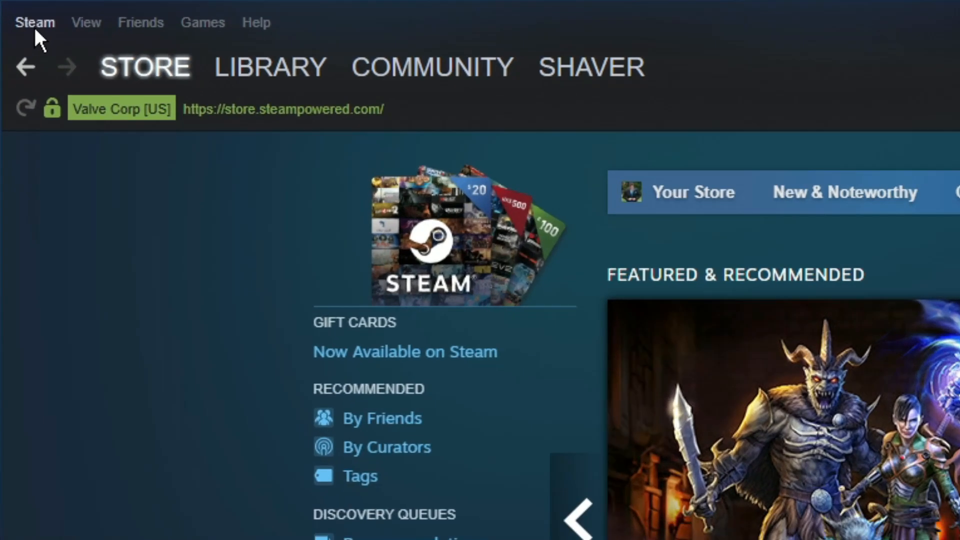
- In Downloads settings, enable auto-updates only between 12AM and 2PM and save
left_click(35, 22)
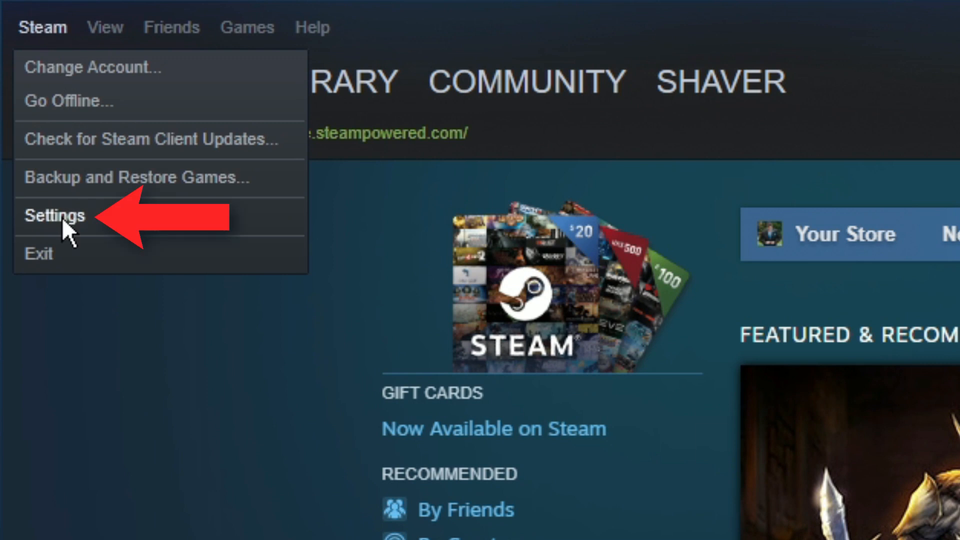
left_click(54, 216)
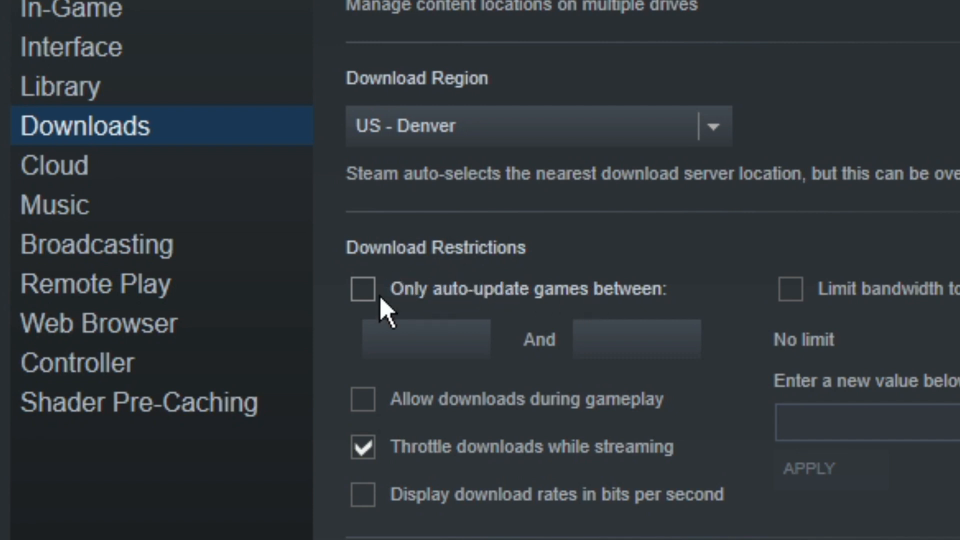
left_click(362, 290)
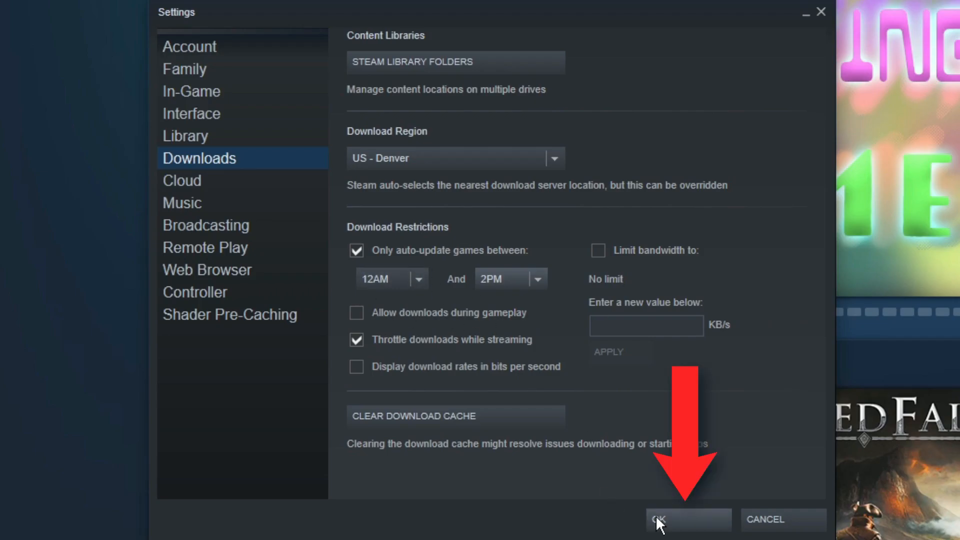
left_click(660, 520)
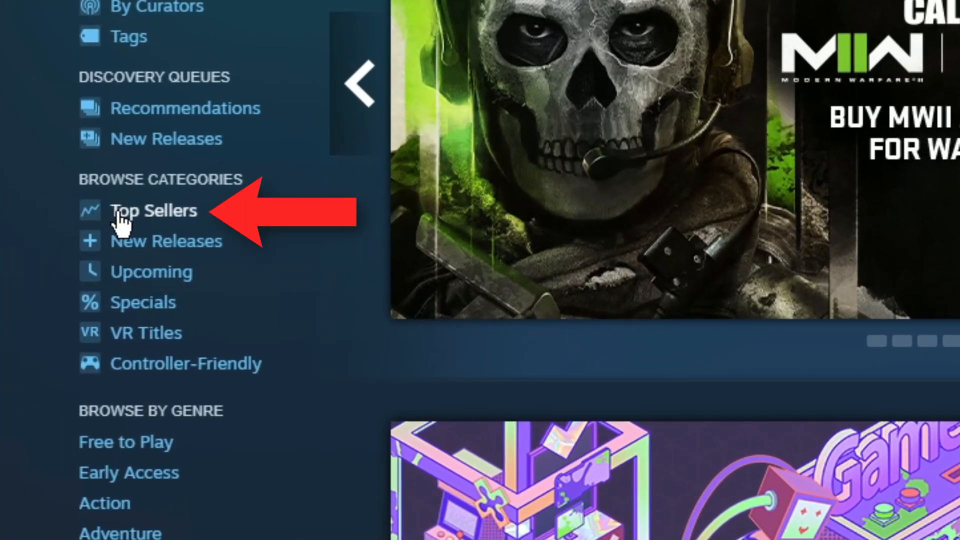
- Show Top Sellers filtered to Special Offers and sorted by Lowest Price
left_click(154, 211)
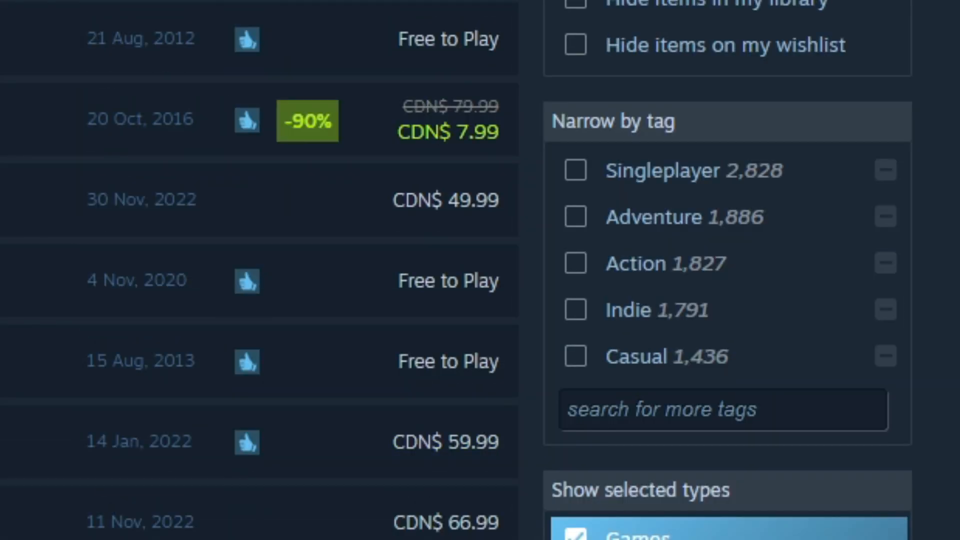
left_click(576, 90)
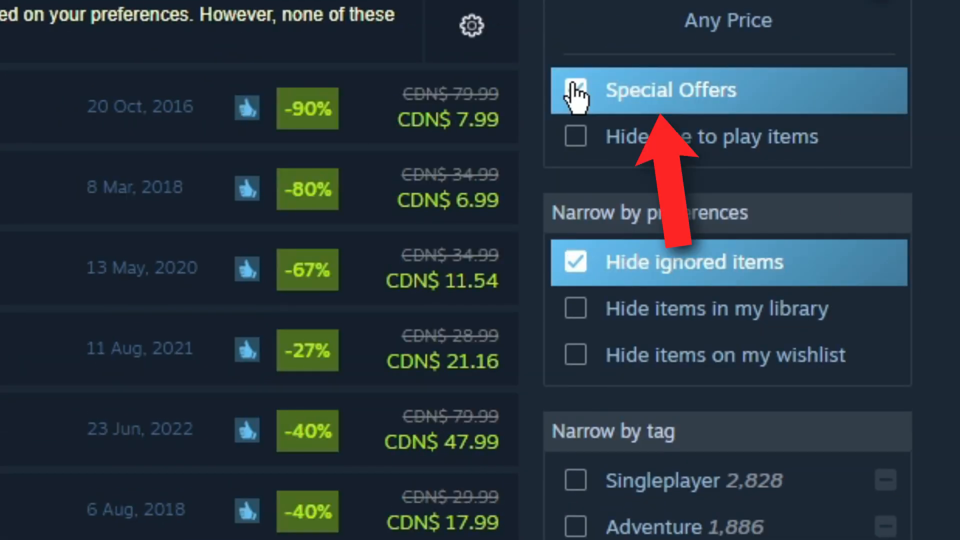
left_click(538, 160)
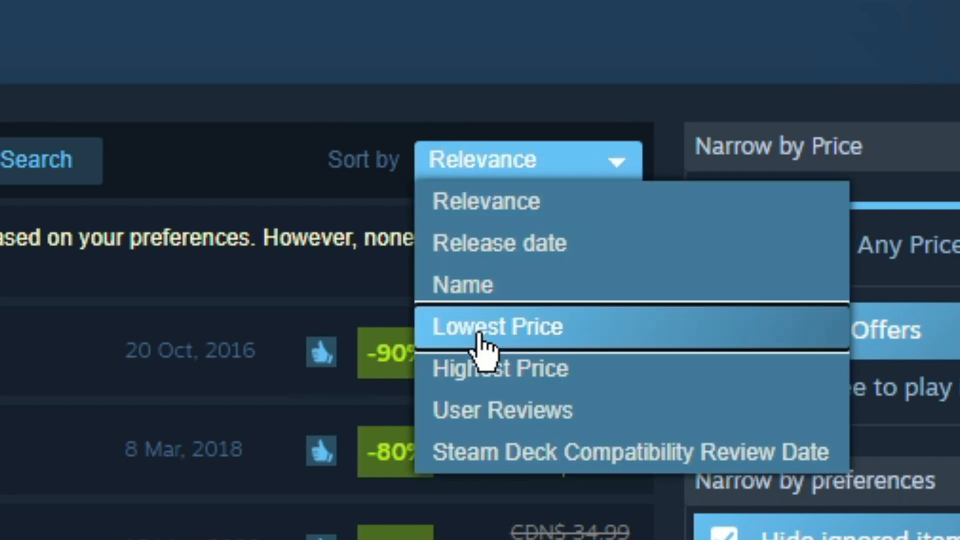
left_click(498, 326)
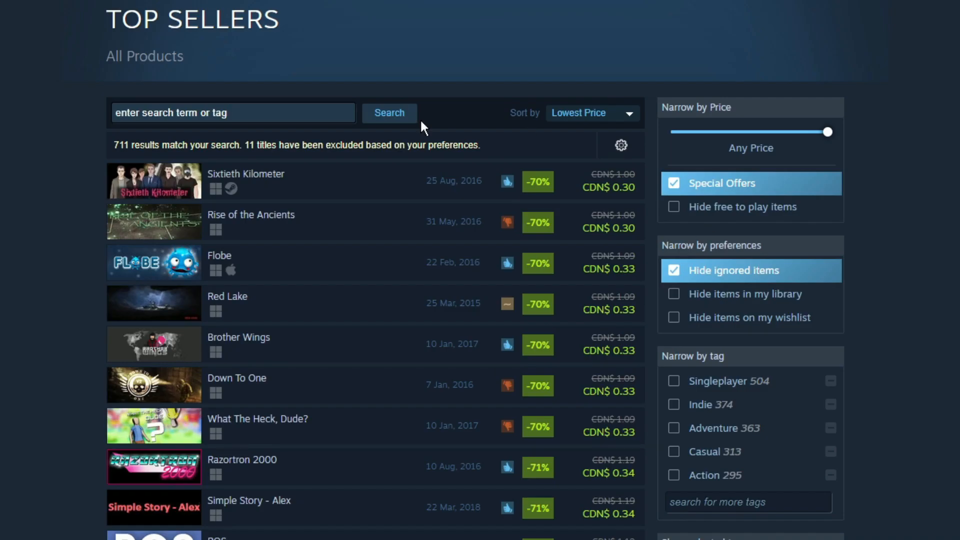
scroll("down", 3)
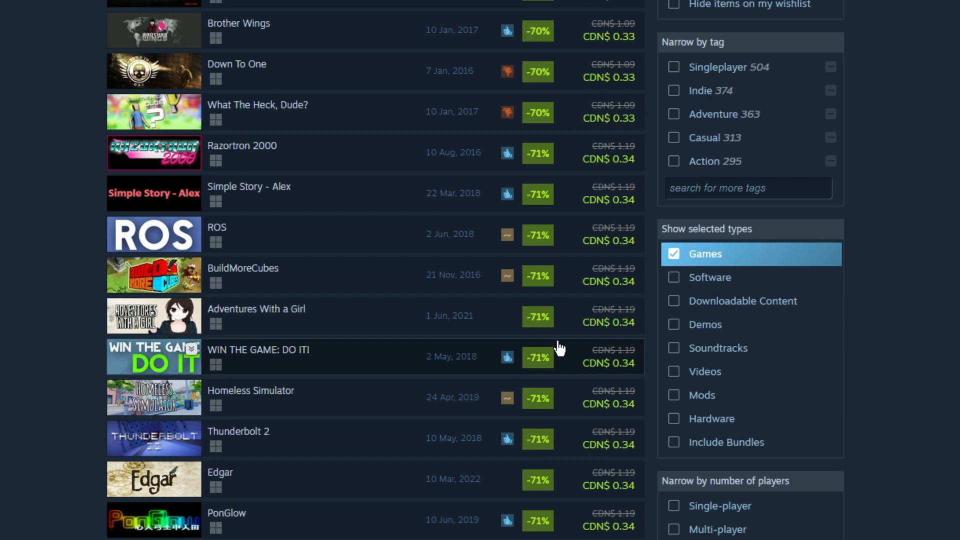